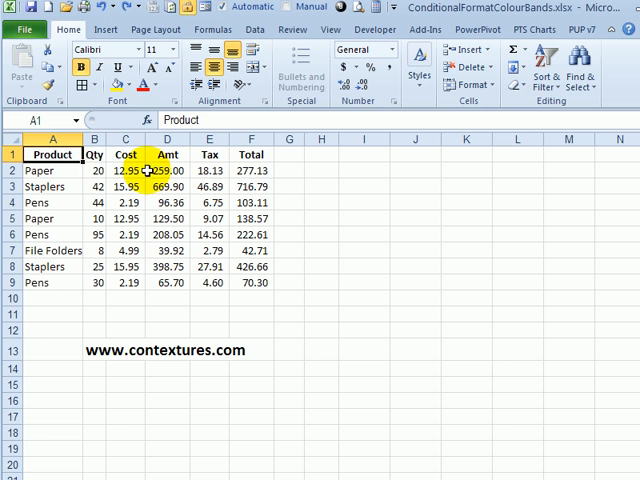
# Step: Convert the product data range into a table with headers
pyautogui.click(52, 156)
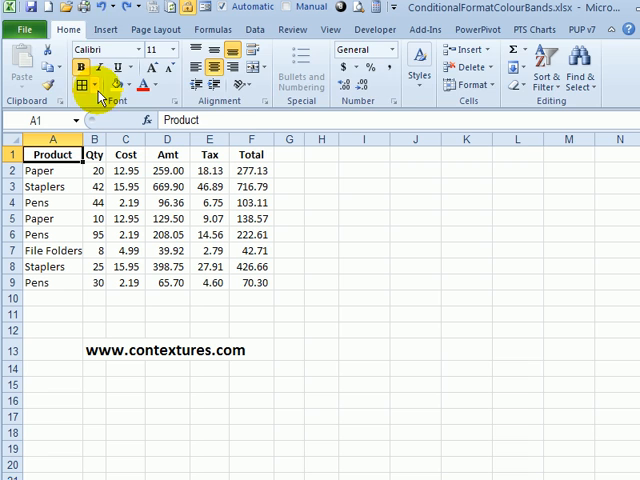
pyautogui.click(64, 76)
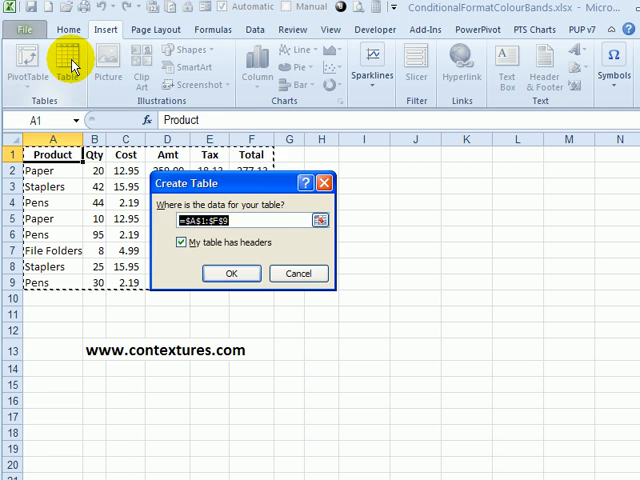
pyautogui.click(230, 272)
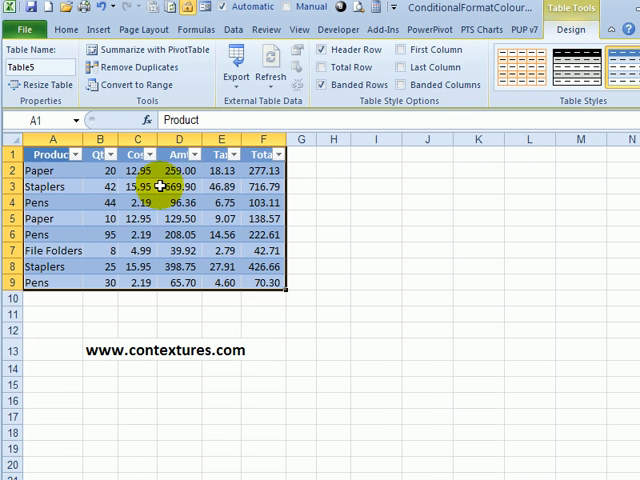
pyautogui.click(334, 152)
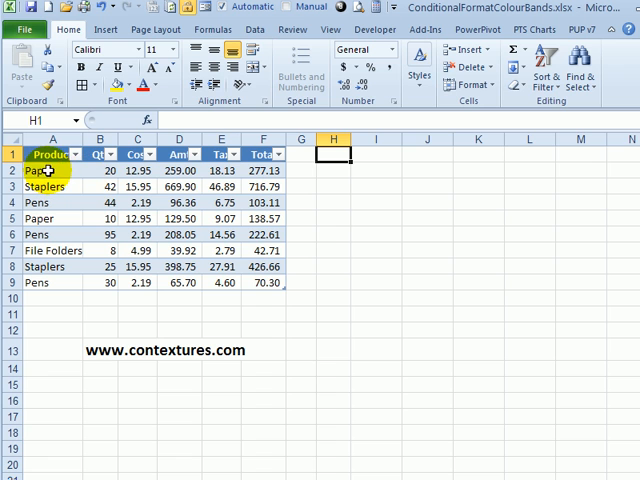
pyautogui.moveTo(68, 190)
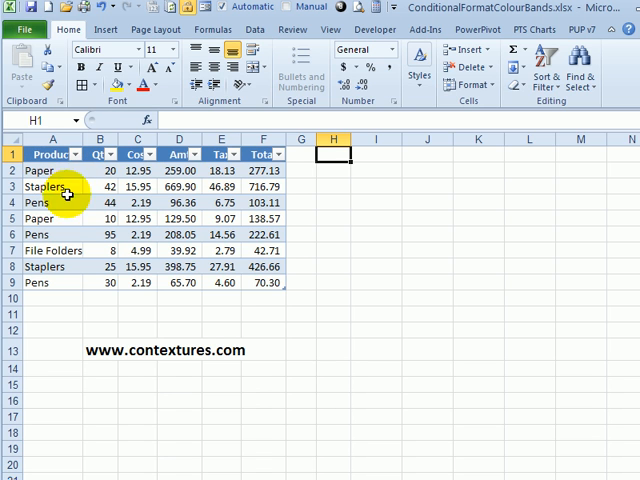
pyautogui.moveTo(120, 424)
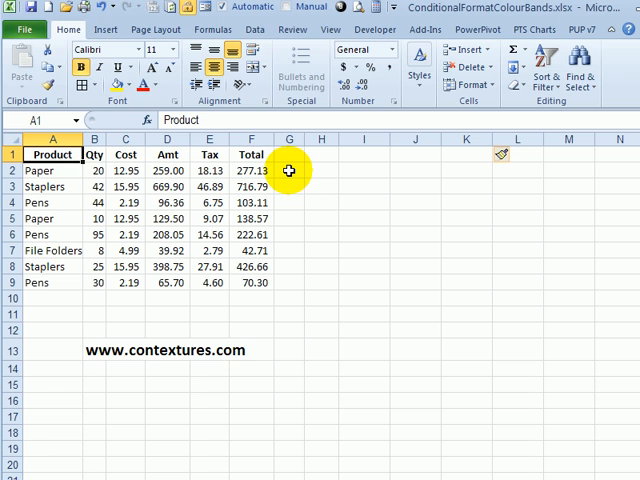
# Step: Add a MOD helper column with =MOD(ROW(),3) filled down, returning repeating 2, 0, 1 values
pyautogui.click(288, 154)
pyautogui.write('=MOD(')
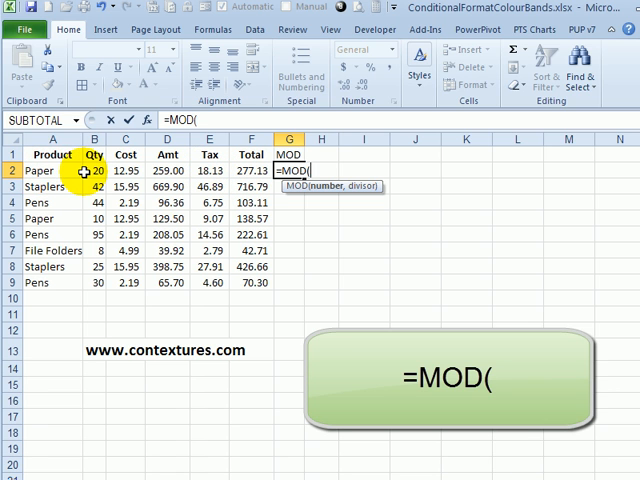
pyautogui.write('row(')
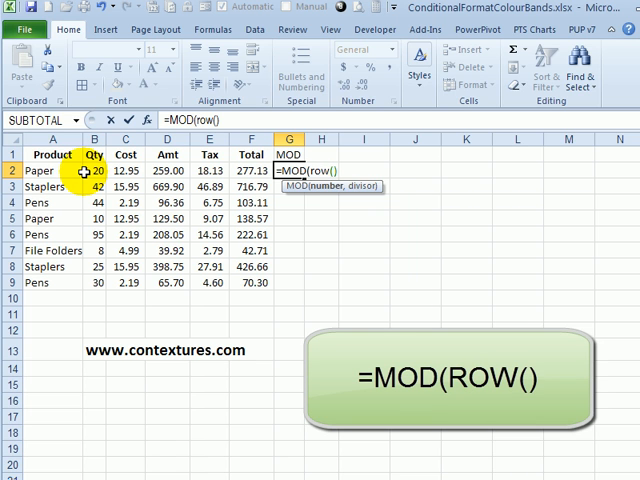
pyautogui.write(',')
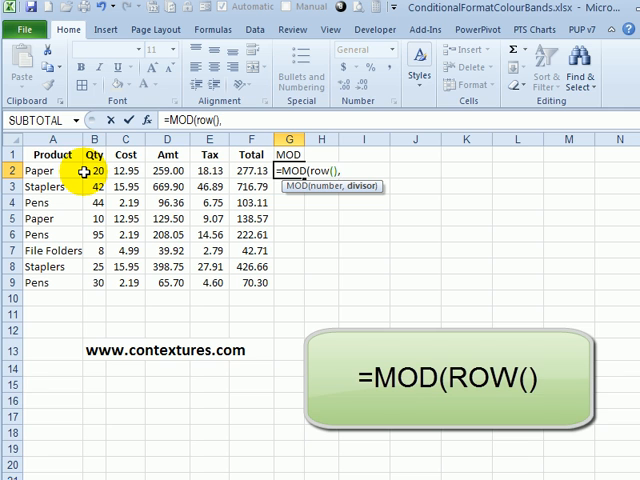
pyautogui.write('3')
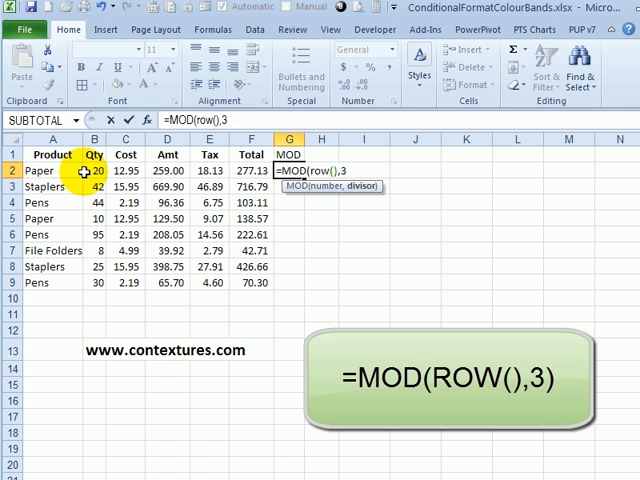
pyautogui.press('Return')
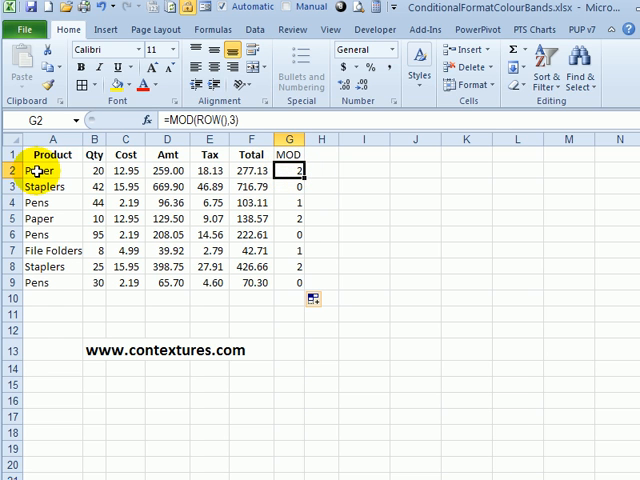
pyautogui.moveTo(284, 276)
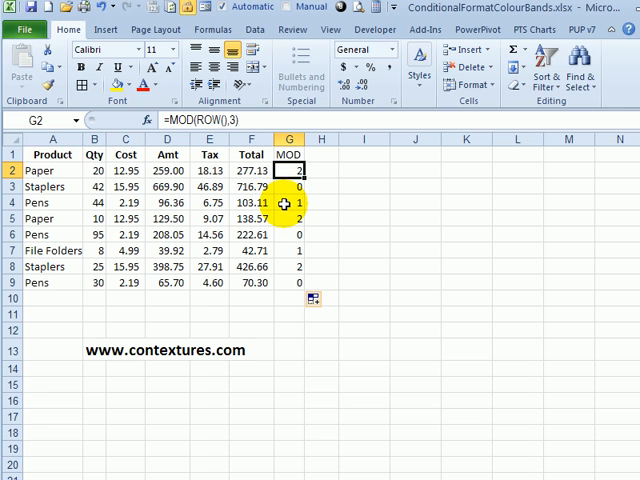
pyautogui.moveTo(284, 218)
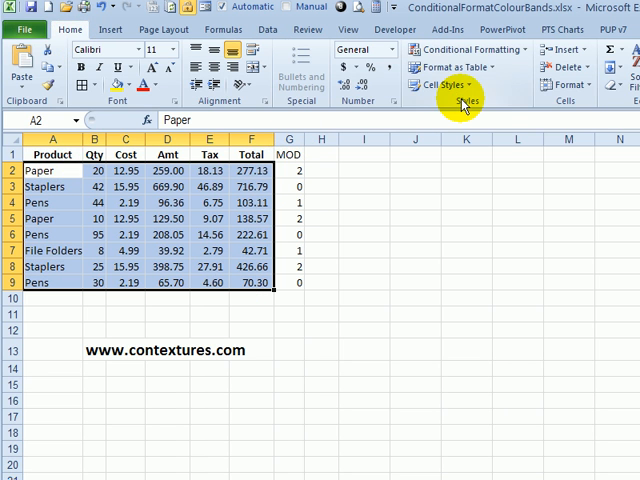
# Step: Create a formula-driven conditional formatting rule based on =MOD(ROW(),3) for the product rows
pyautogui.click(470, 50)
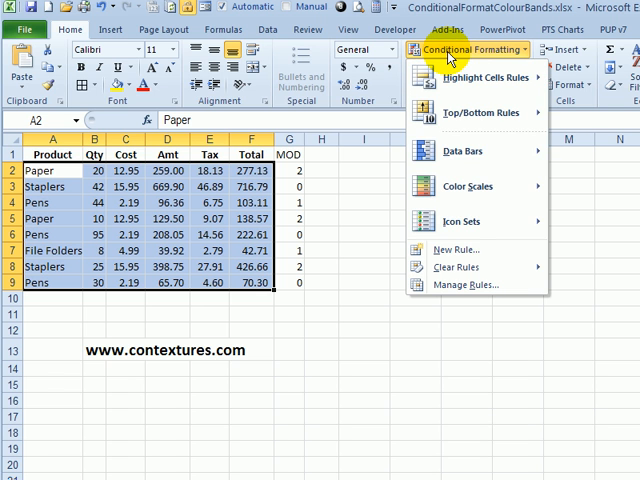
pyautogui.click(456, 250)
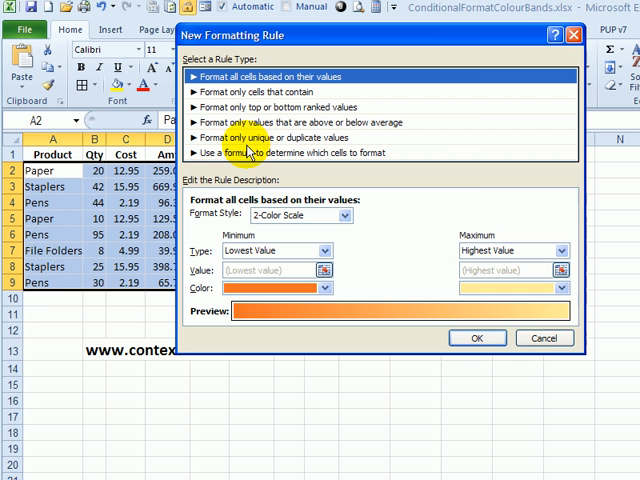
pyautogui.click(300, 152)
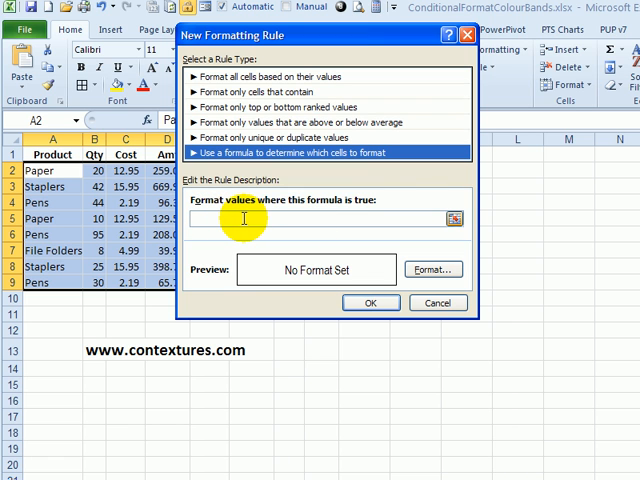
pyautogui.write('=MOD(ROW(),3)')
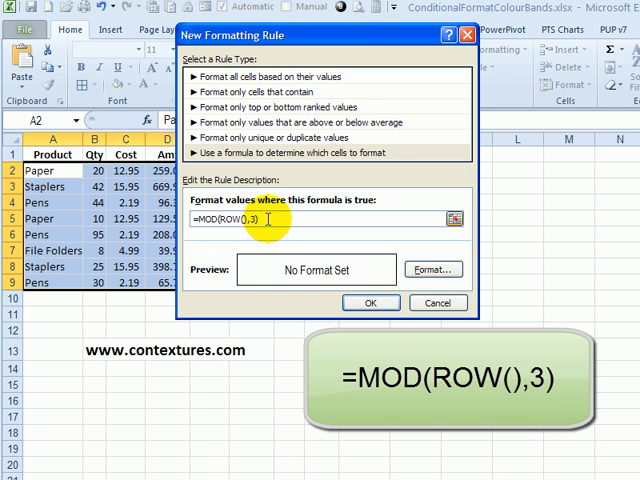
pyautogui.write('<2')
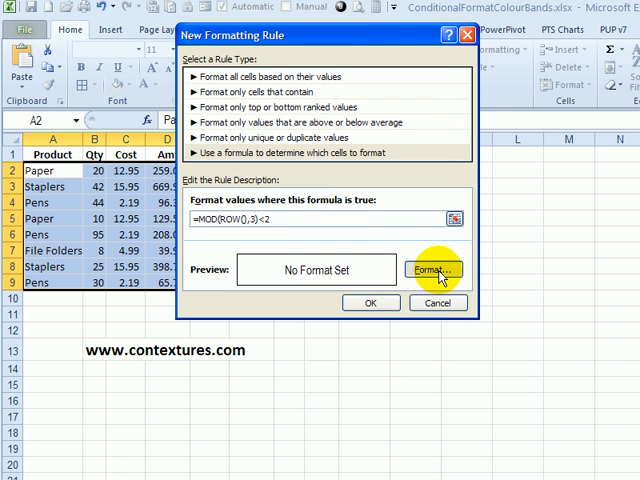
# Step: Give the rule a light grey fill so two of every three rows are shaded
pyautogui.click(432, 270)
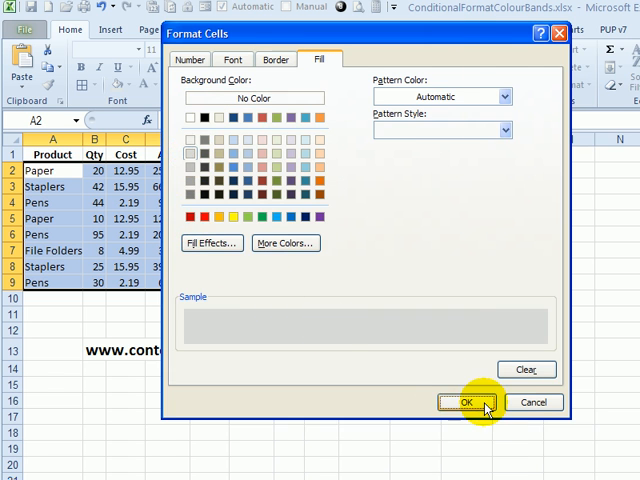
pyautogui.click(464, 402)
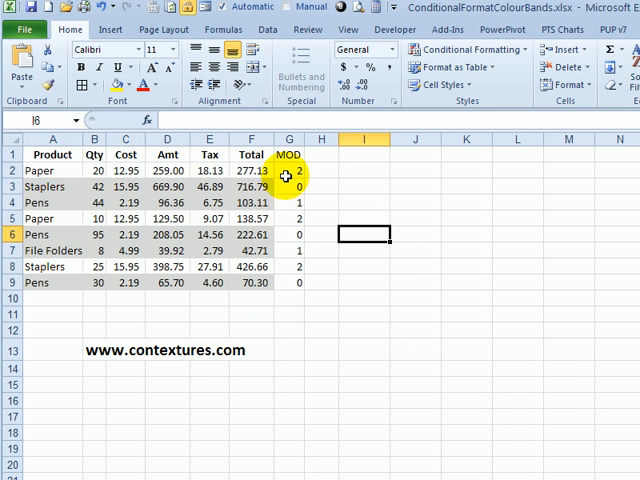
pyautogui.moveTo(252, 172)
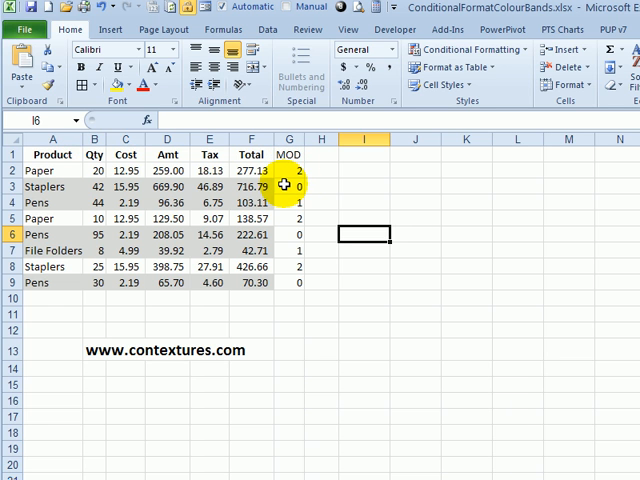
# Step: Clear the MOD helper column G, keeping the grey banding intact
pyautogui.click(288, 140)
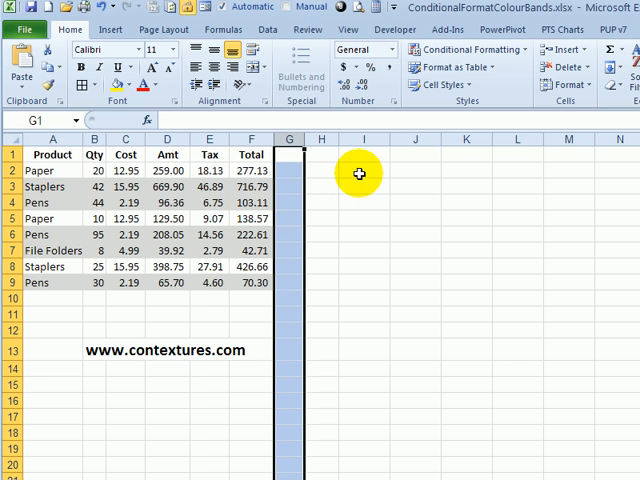
pyautogui.moveTo(366, 182)
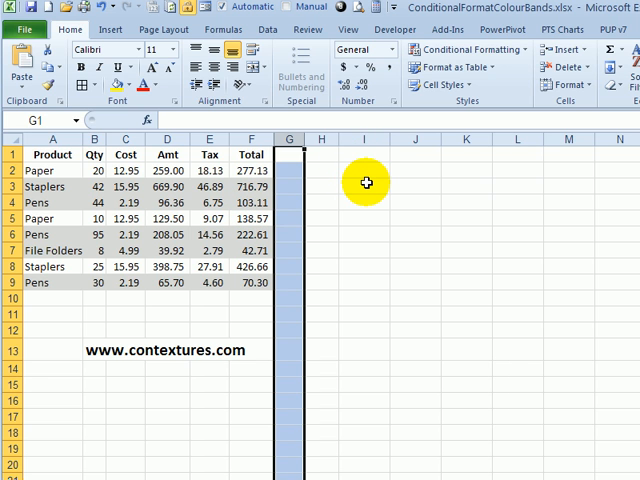
pyautogui.moveTo(352, 156)
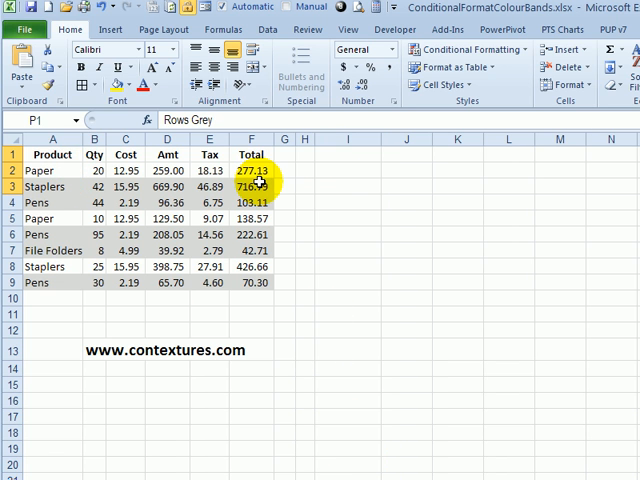
# Step: Enter Rows Grey 2, Rows No Fill 1 and a Total of =SUM(J1:J2) giving 3 beside the data
pyautogui.click(52, 186)
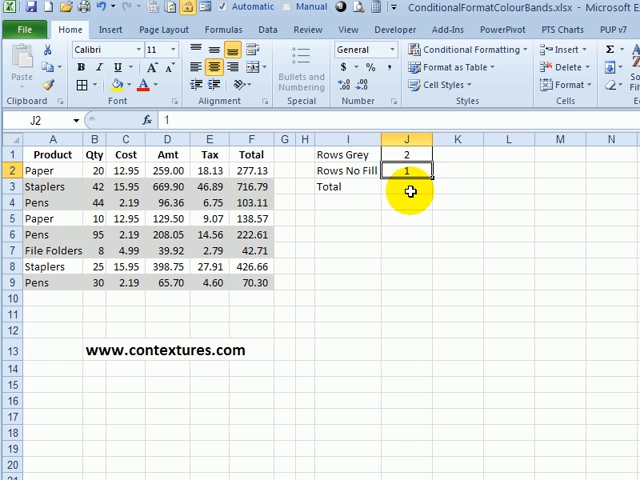
pyautogui.click(406, 188)
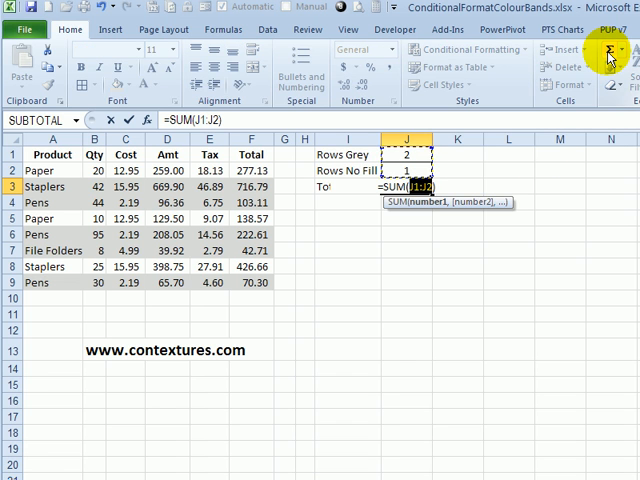
pyautogui.press('Return')
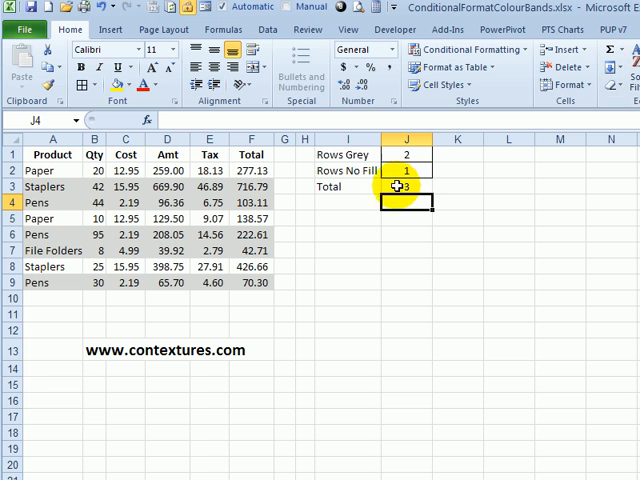
pyautogui.click(404, 186)
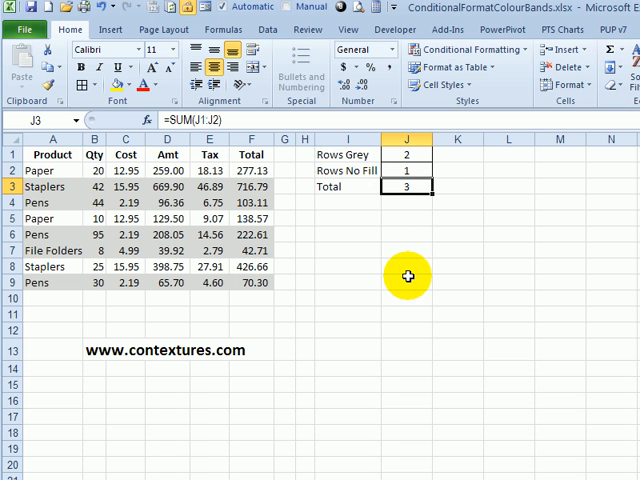
pyautogui.click(52, 186)
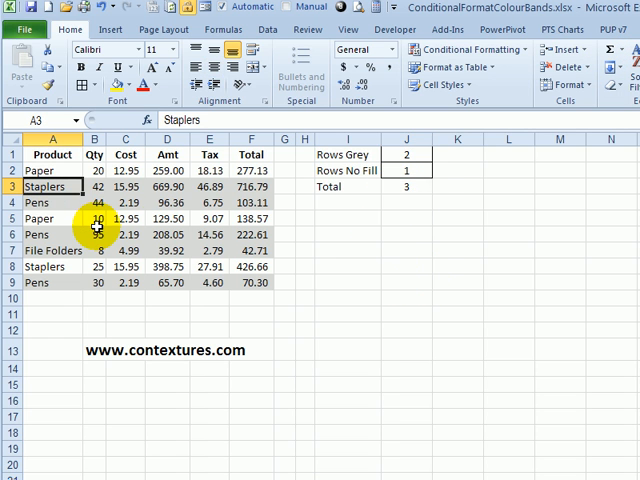
# Step: Edit the MOD(ROW()) banding rule in Manage Rules to reference the J count cells and confirm
pyautogui.click(470, 50)
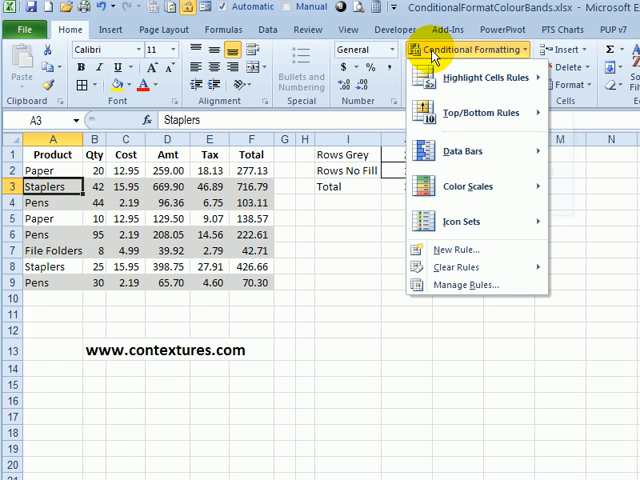
pyautogui.moveTo(468, 284)
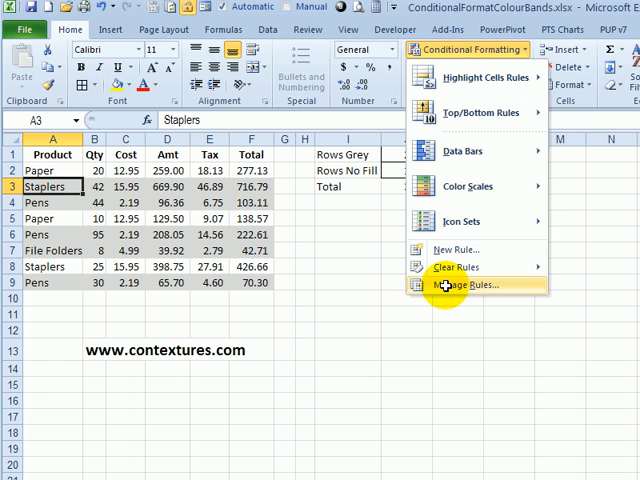
pyautogui.click(462, 284)
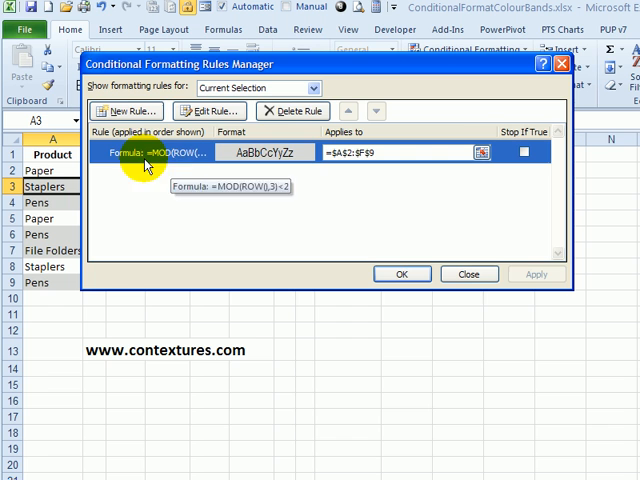
pyautogui.click(204, 112)
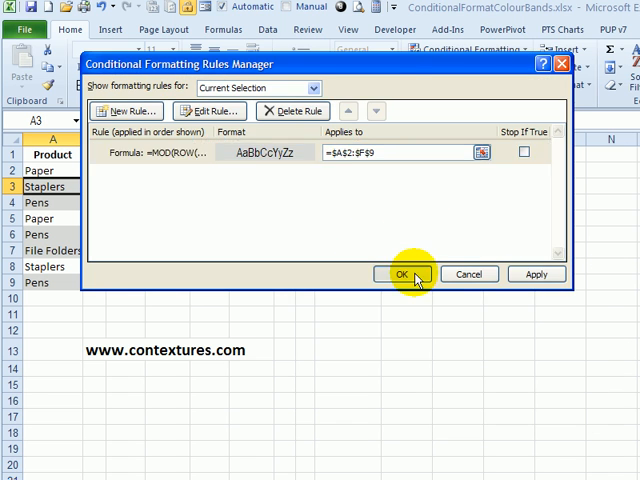
pyautogui.click(404, 274)
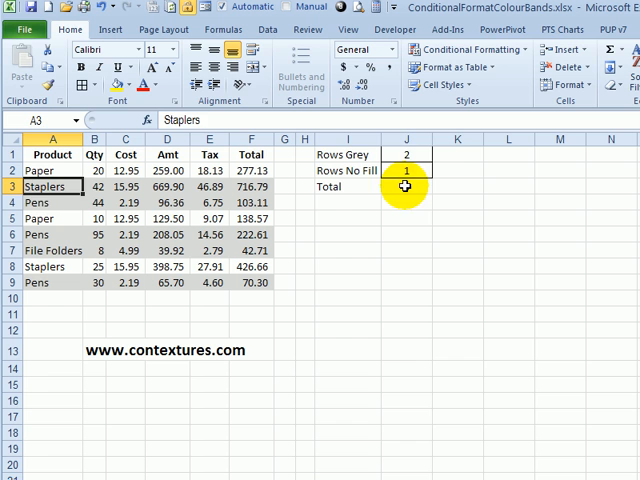
# Step: Change Rows Grey to 1 so rows alternate one grey, one unshaded, with the Total still 3
pyautogui.click(408, 156)
pyautogui.write('1')
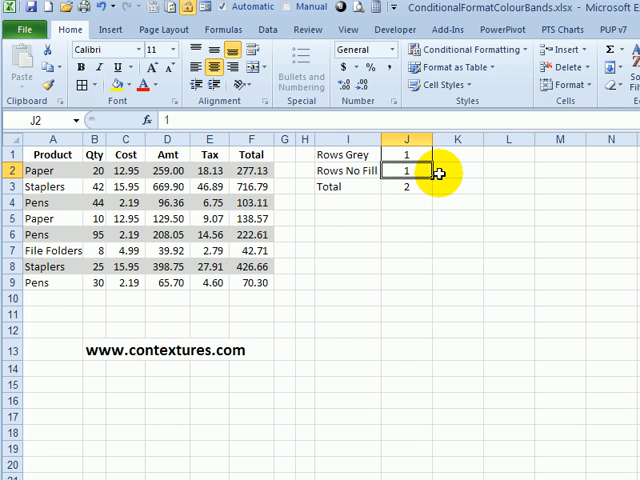
pyautogui.click(404, 186)
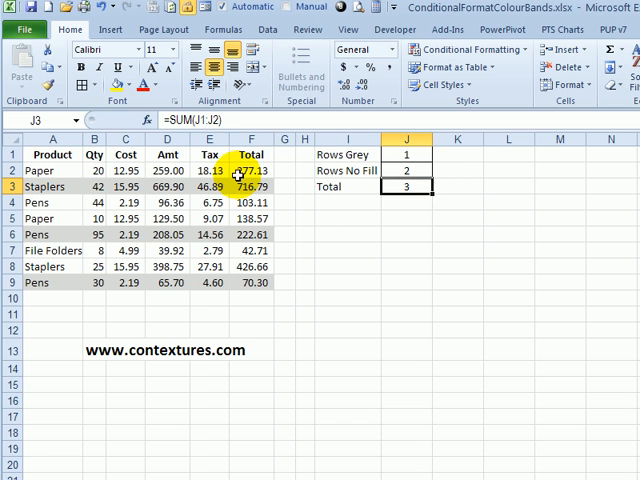